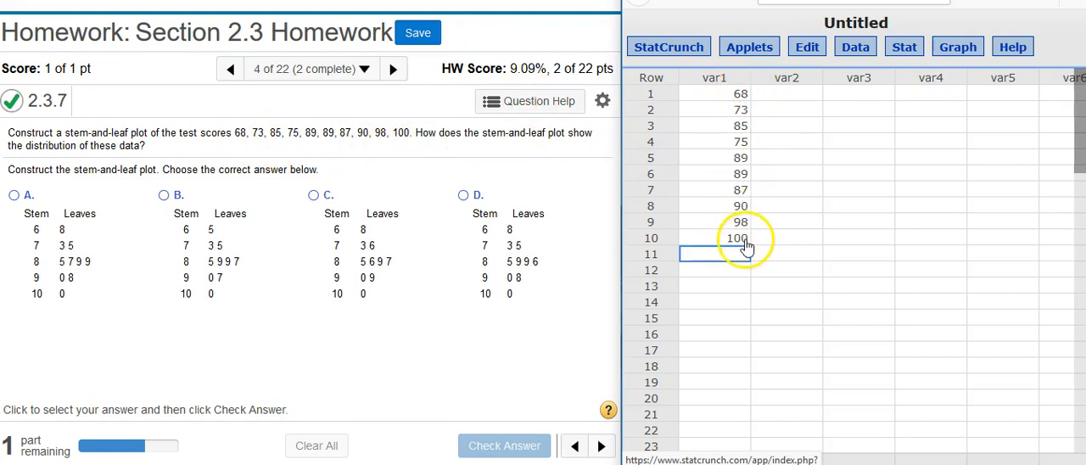
mouse_move(927, 167)
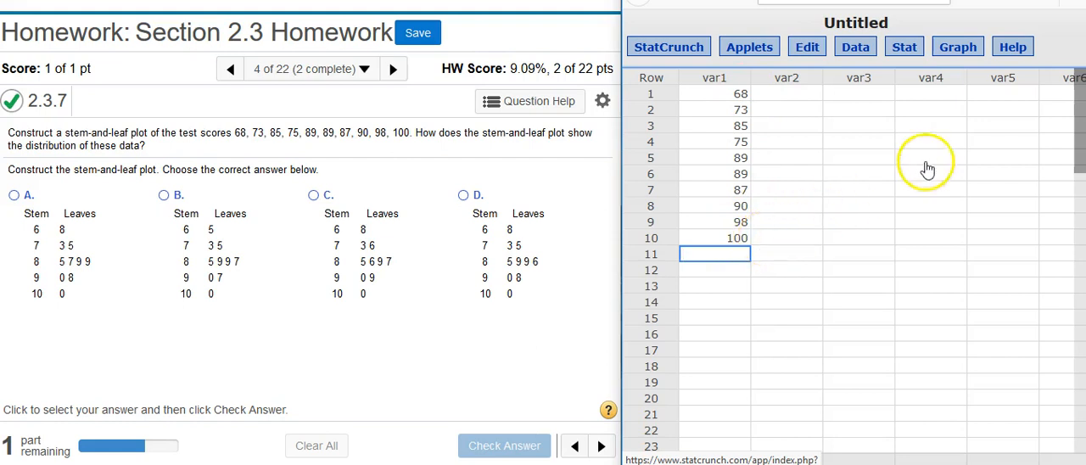
mouse_move(924, 83)
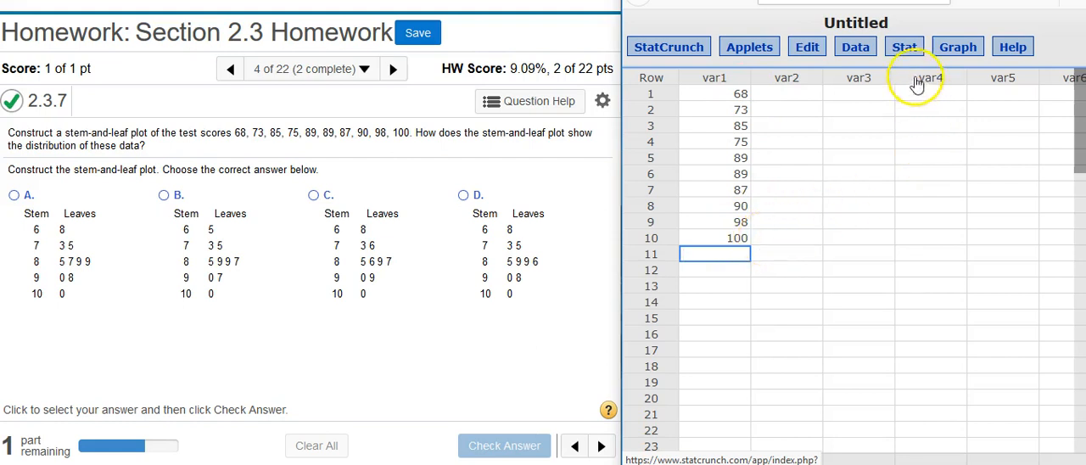
Compute a stem-and-leaf plot of var1 via Graph > Stem and Leaf, giving stems 6 through 10.
left_click(956, 46)
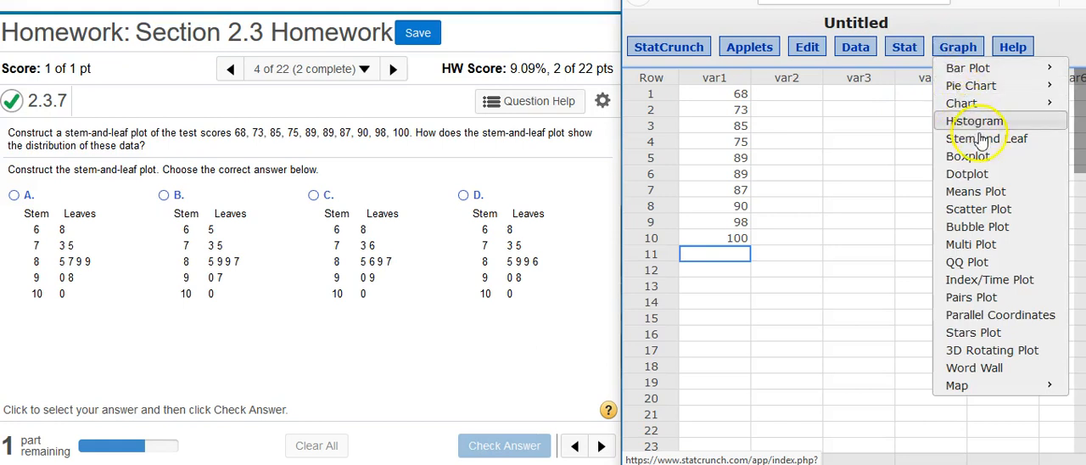
mouse_move(988, 139)
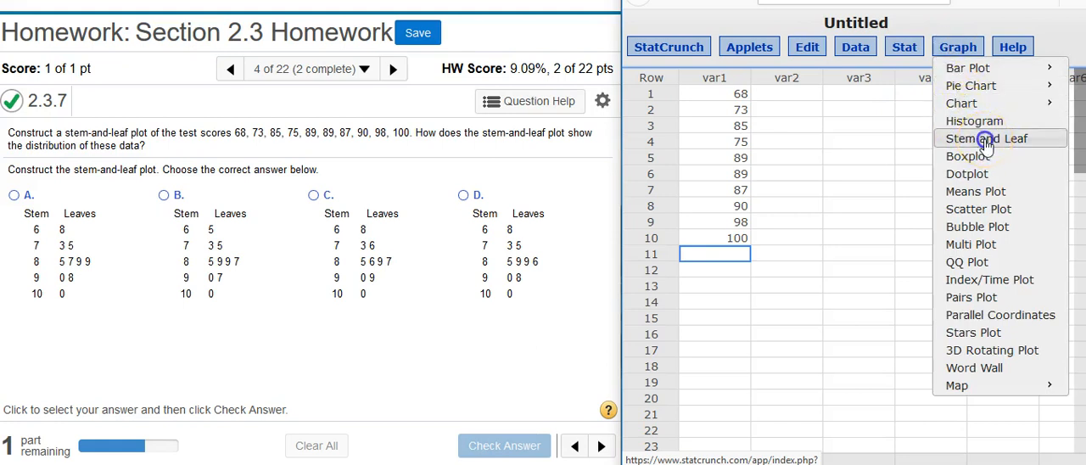
left_click(985, 138)
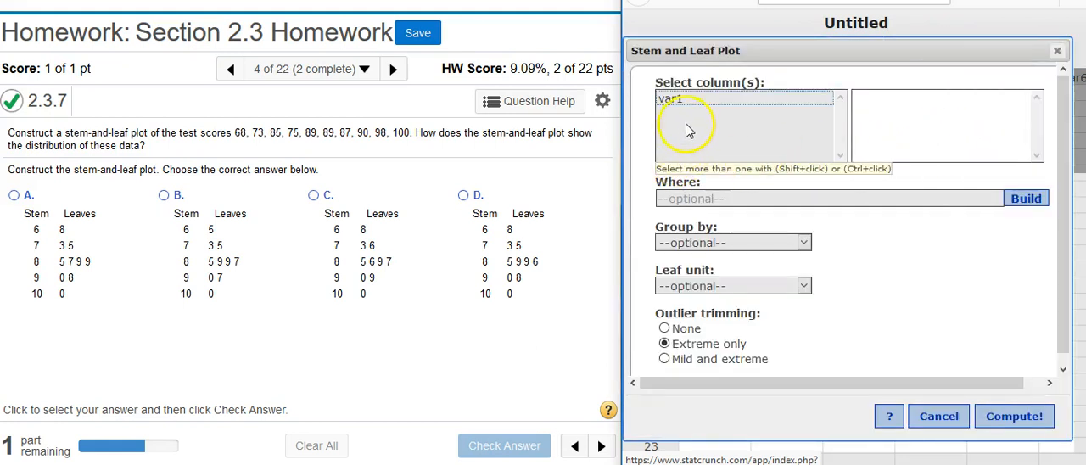
left_click(670, 98)
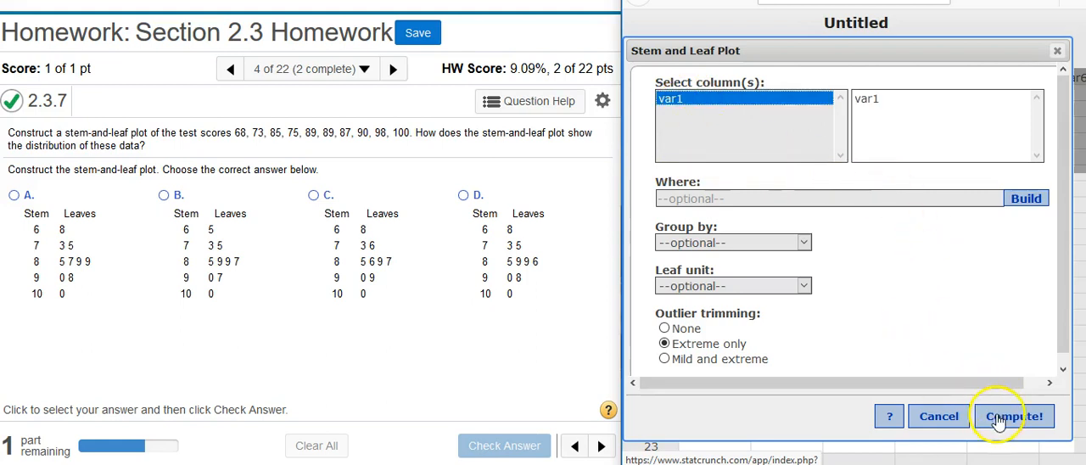
left_click(1011, 416)
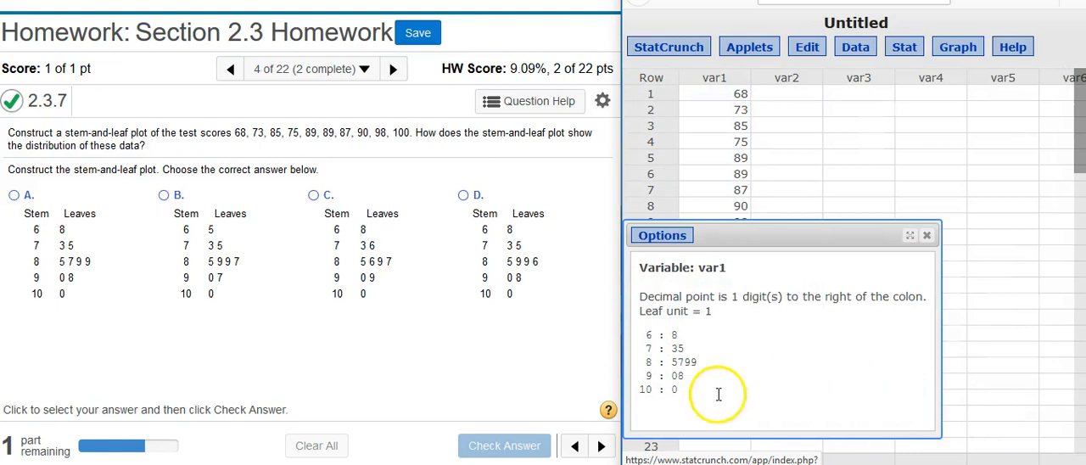
mouse_move(678, 418)
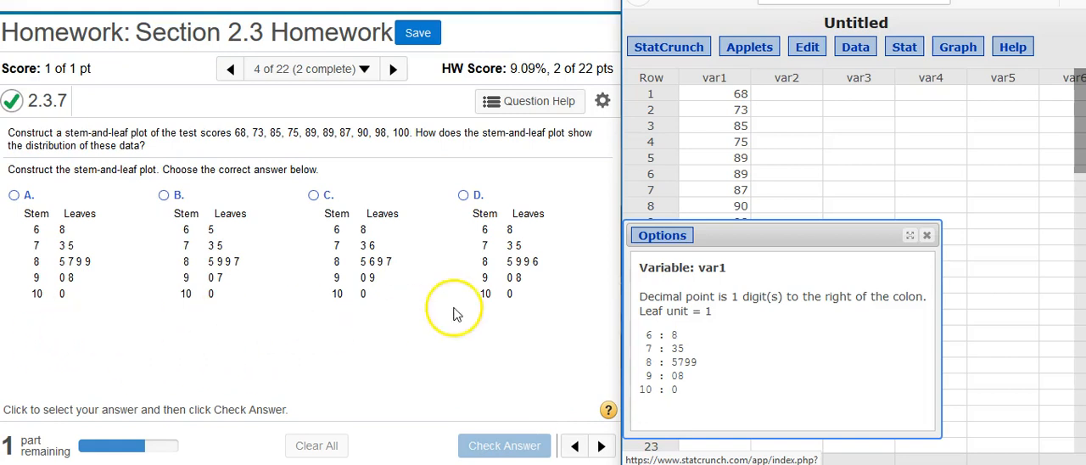
mouse_move(641, 388)
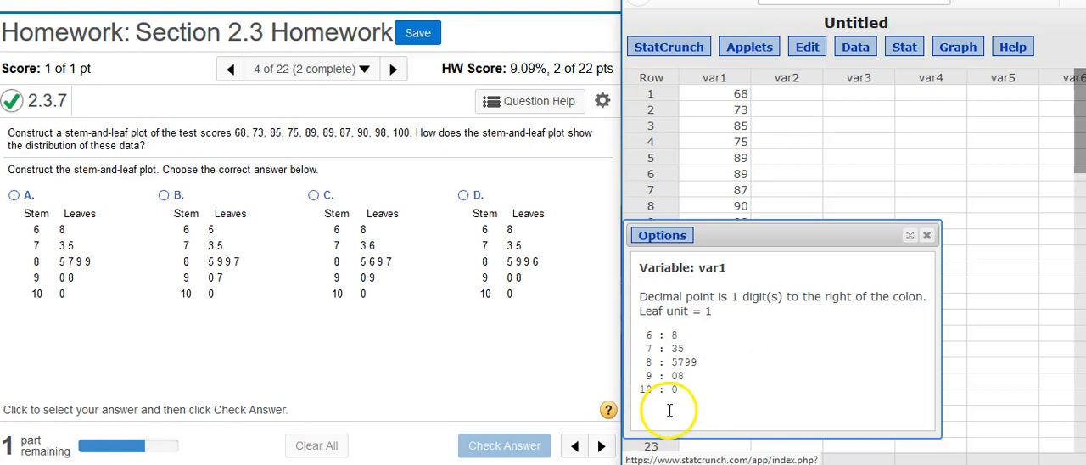
mouse_move(108, 336)
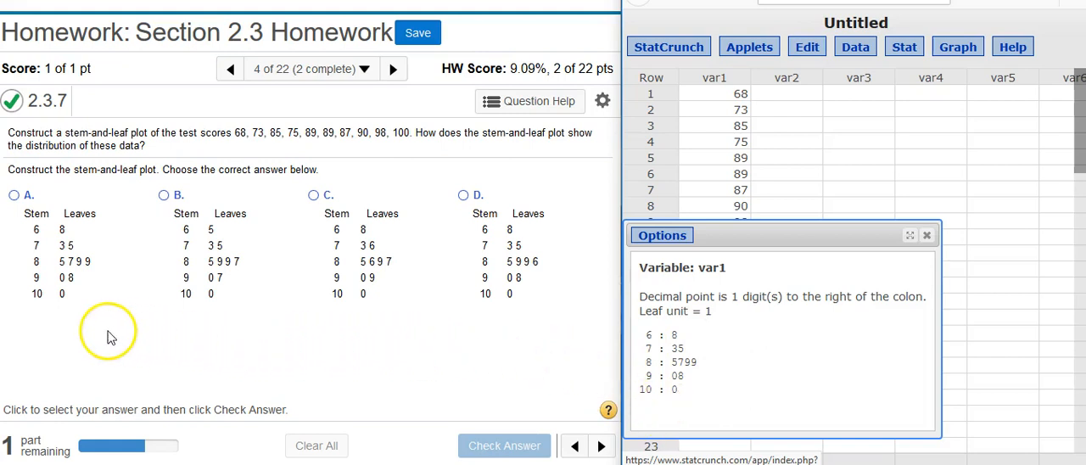
mouse_move(68, 338)
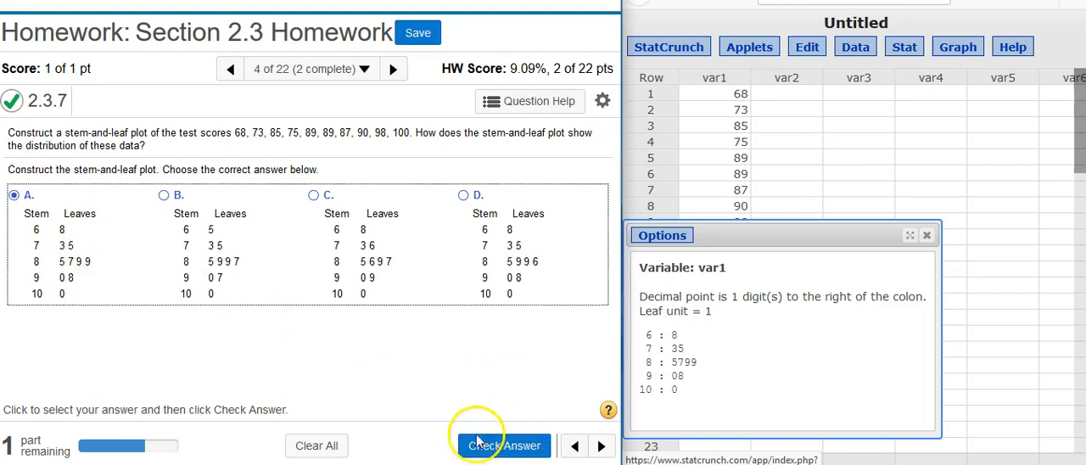
Submit option A as the matching stem-and-leaf plot and acknowledge the Nice Work message.
left_click(504, 444)
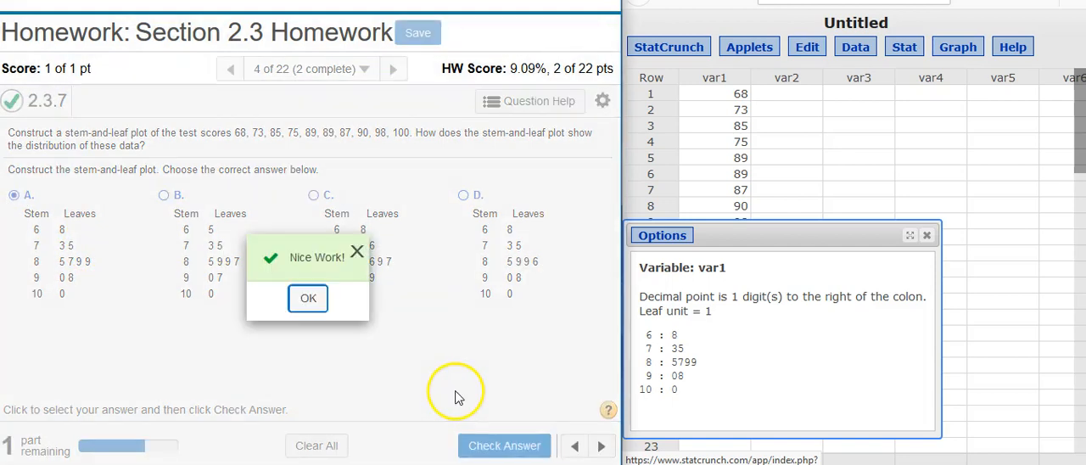
left_click(309, 298)
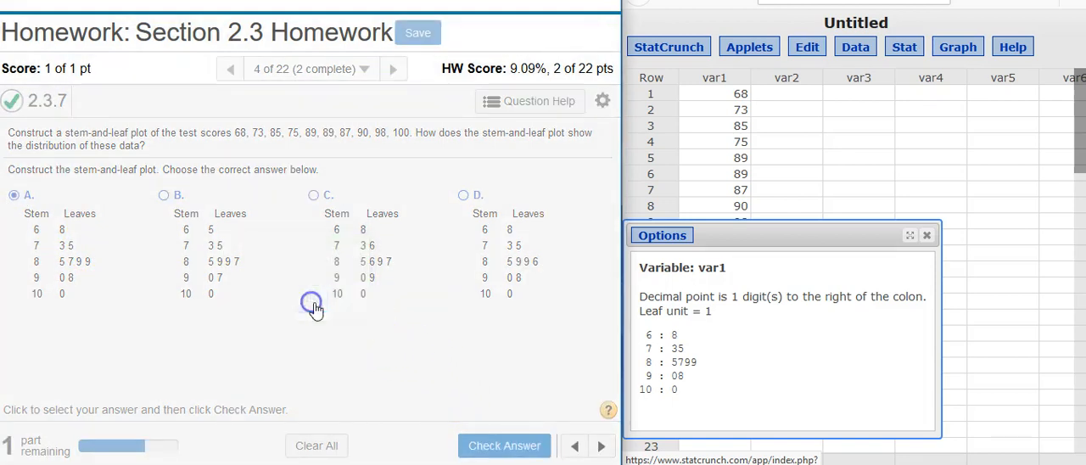
left_click(504, 444)
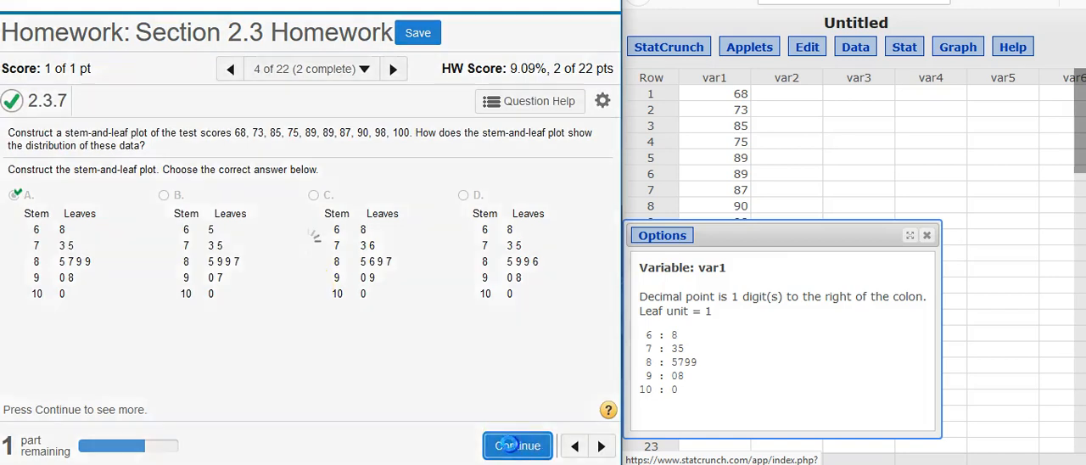
Continue to the second part asking how the plot shows the data's distribution.
left_click(518, 445)
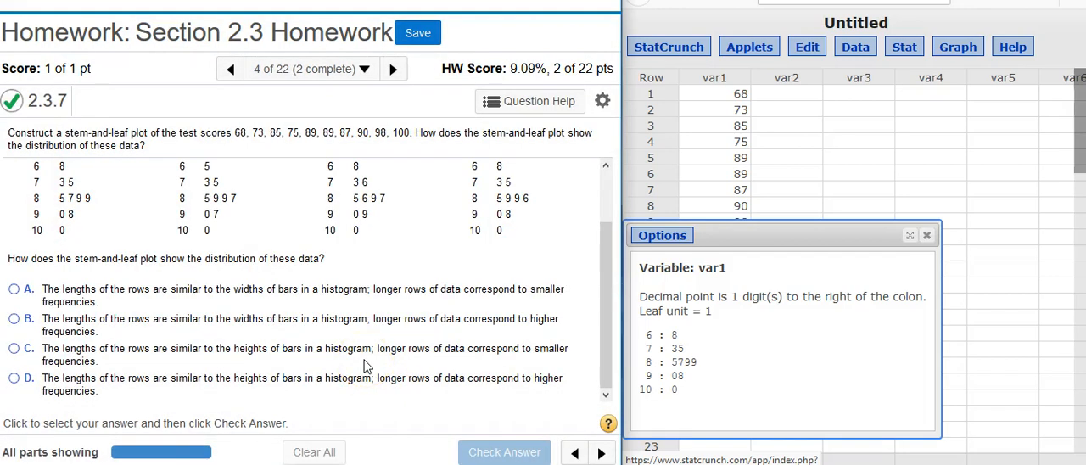
mouse_move(54, 273)
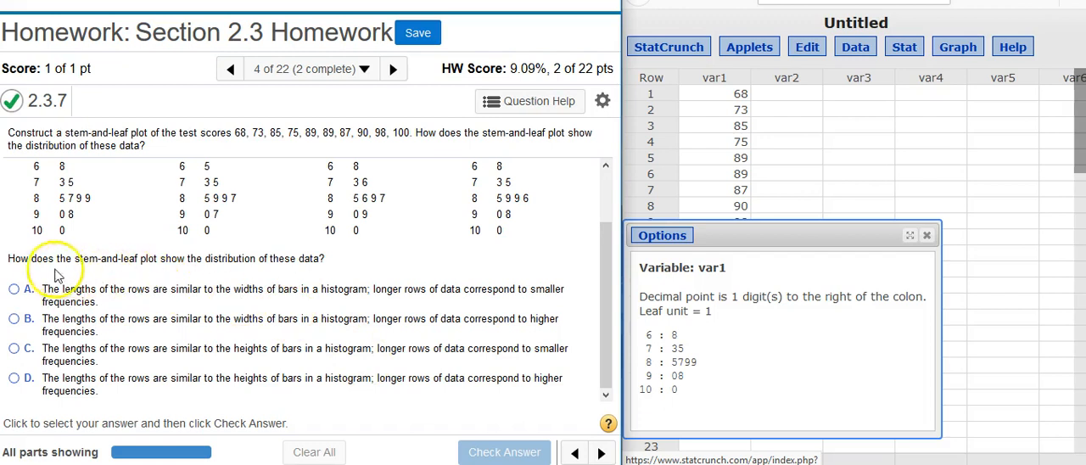
mouse_move(217, 269)
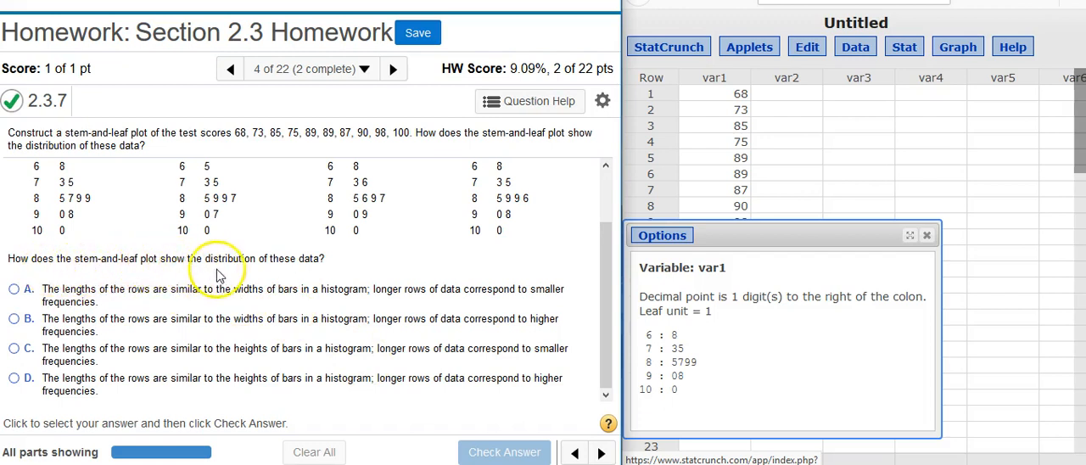
mouse_move(316, 278)
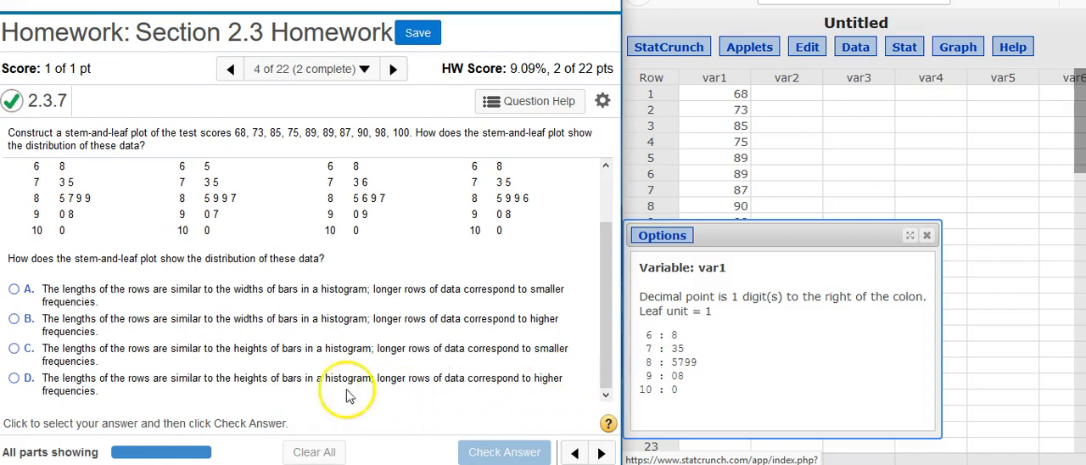
mouse_move(111, 365)
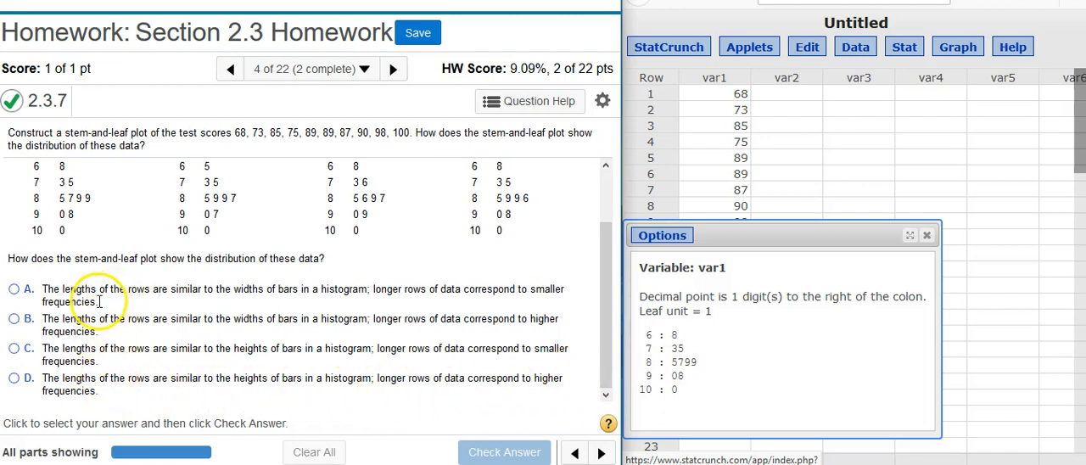
mouse_move(144, 305)
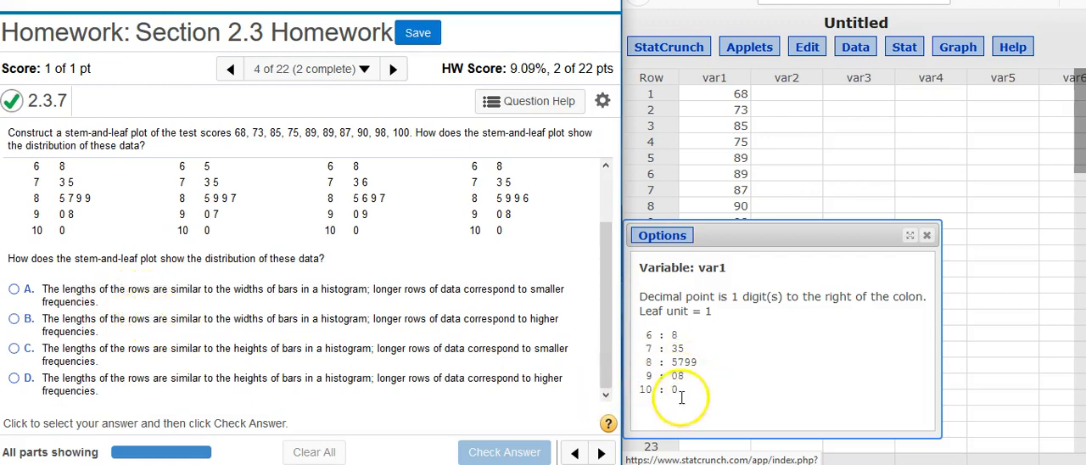
mouse_move(195, 365)
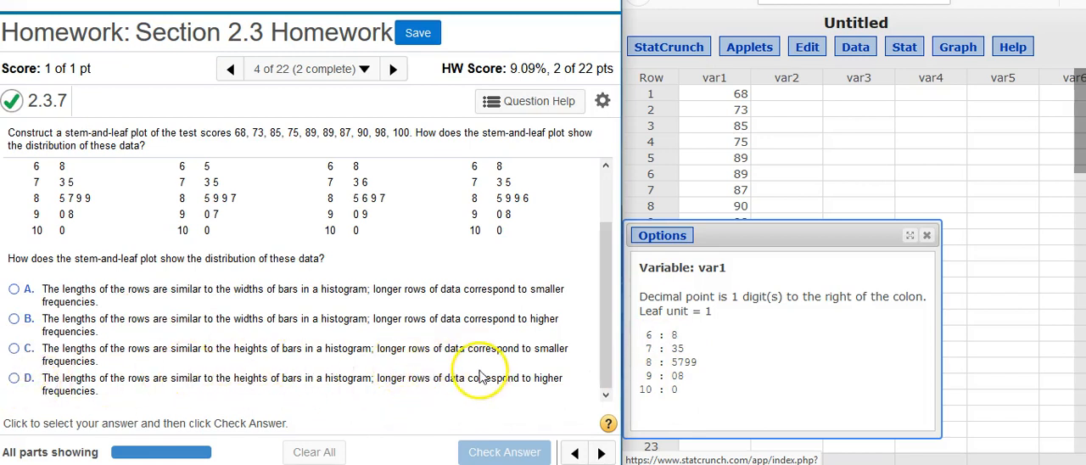
mouse_move(185, 376)
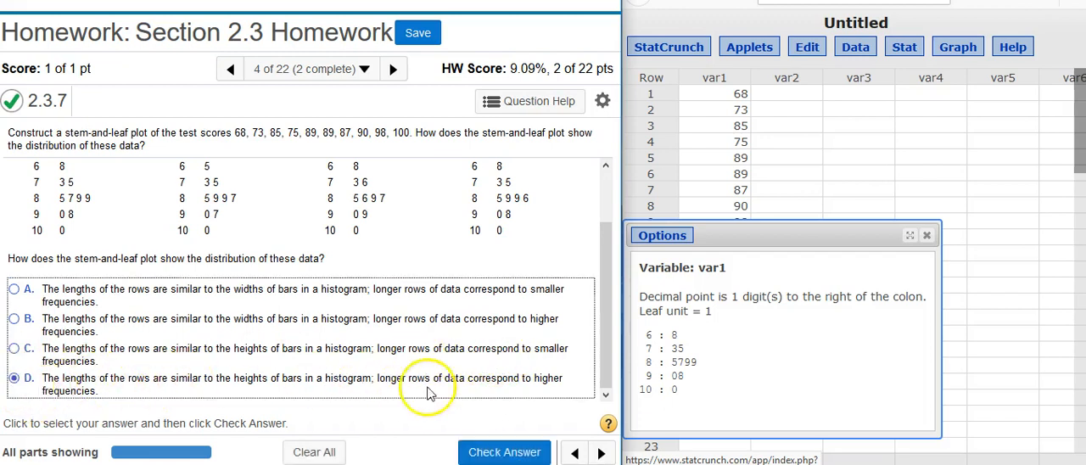
Submit option D: row lengths act like bar heights, longer rows mean higher frequencies.
left_click(504, 451)
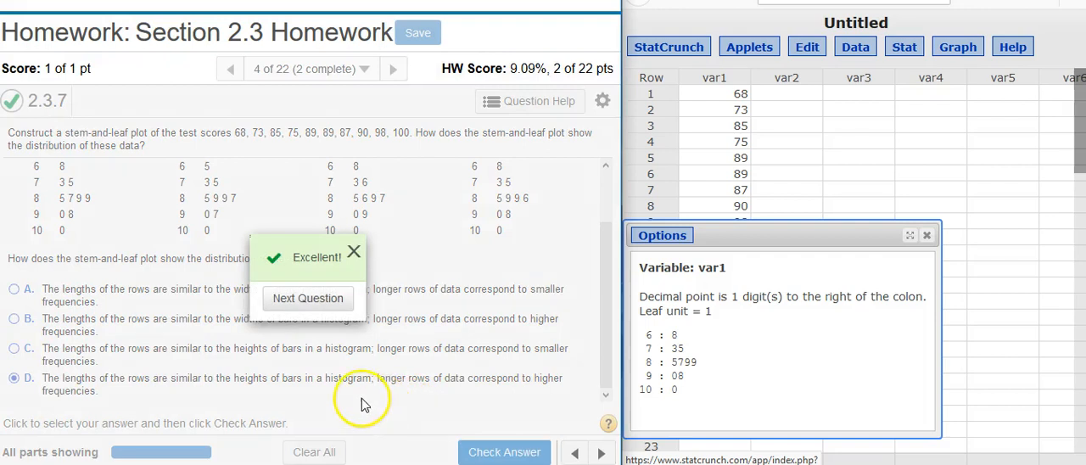
mouse_move(363, 402)
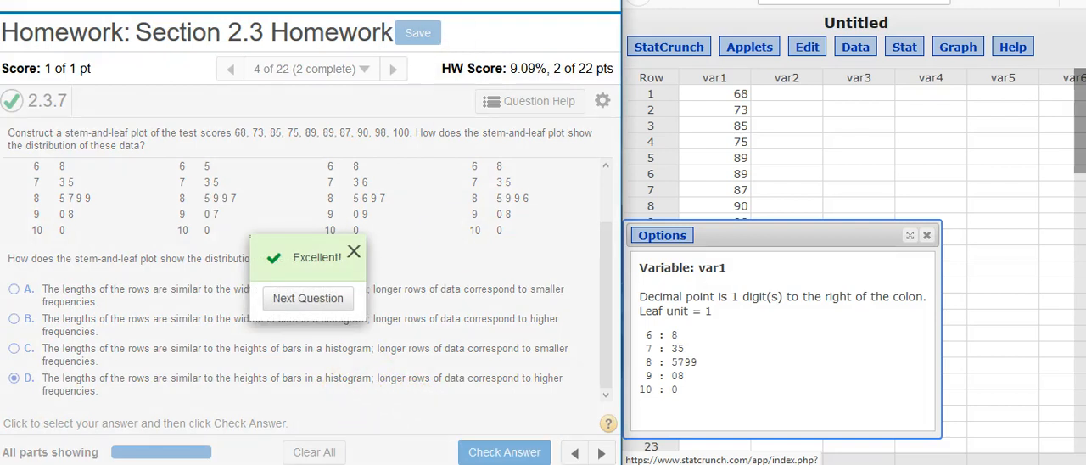